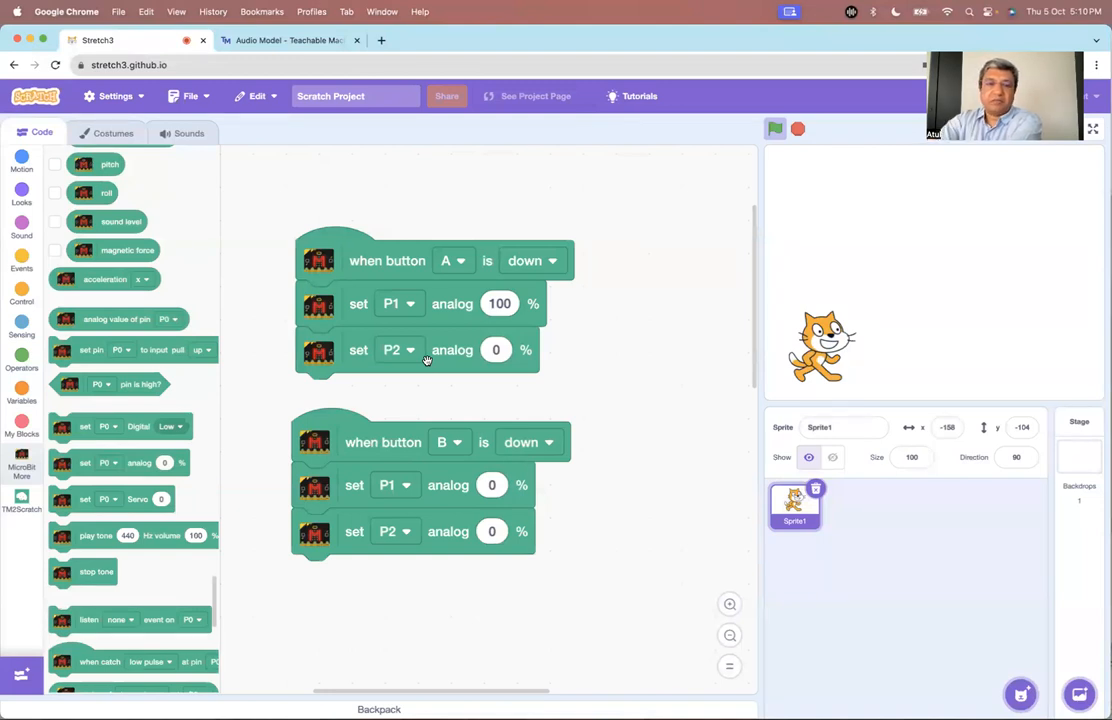
pyautogui.moveTo(392, 445)
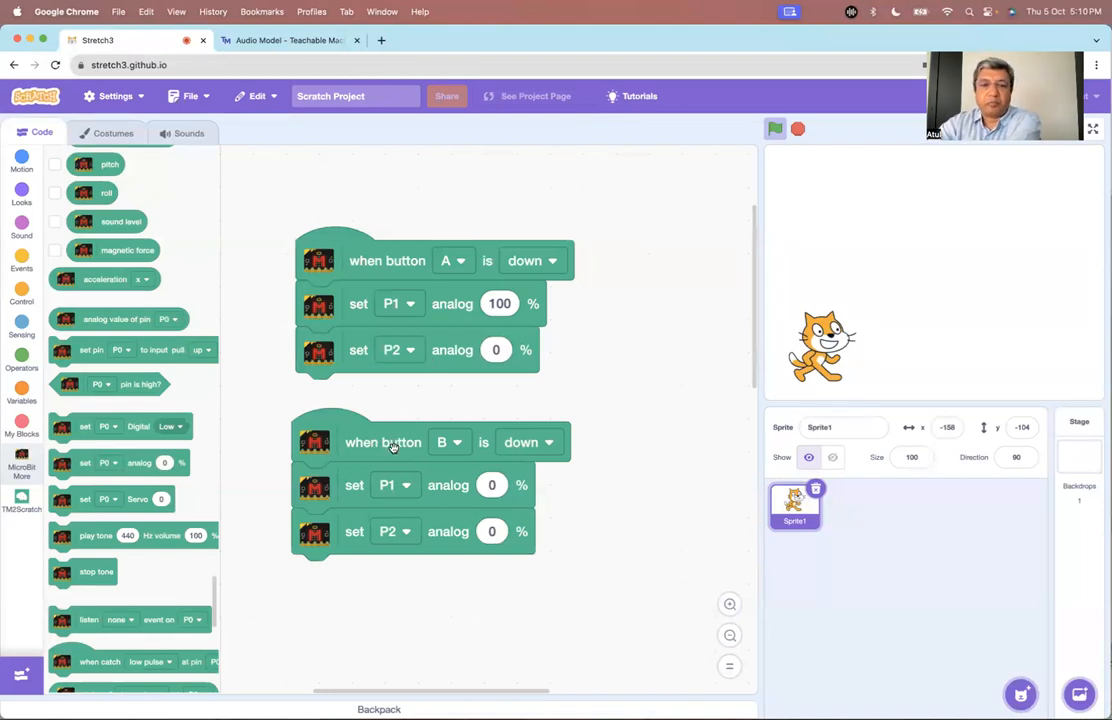